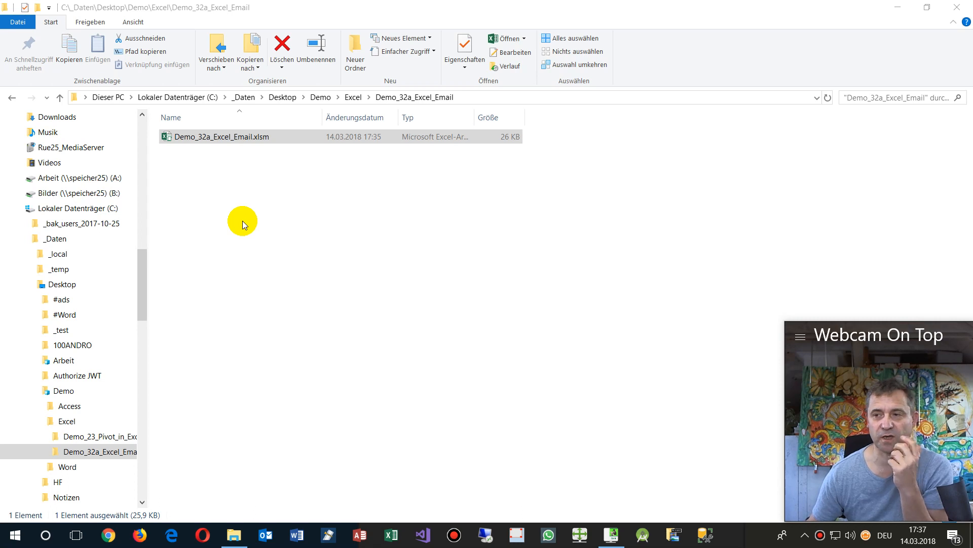
pyautogui.moveTo(198, 195)
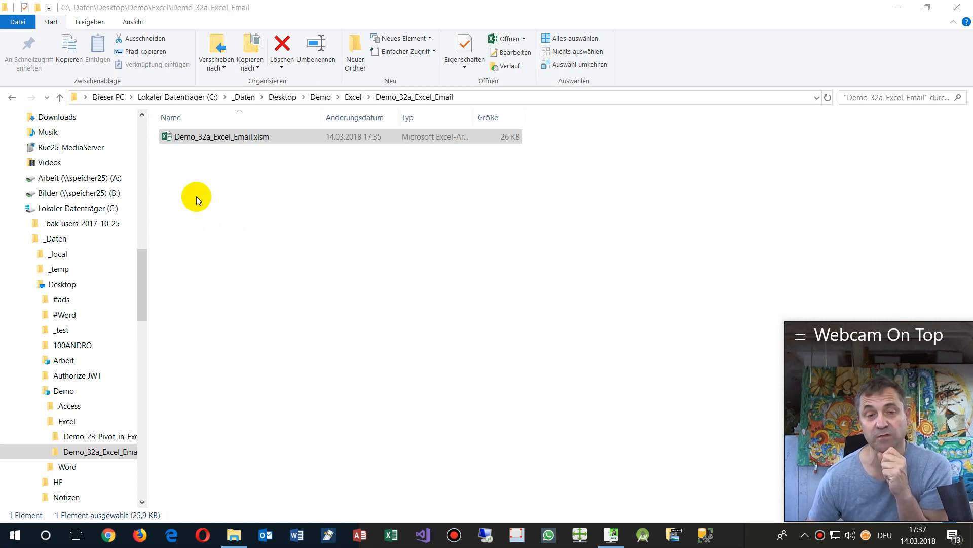
pyautogui.moveTo(175, 185)
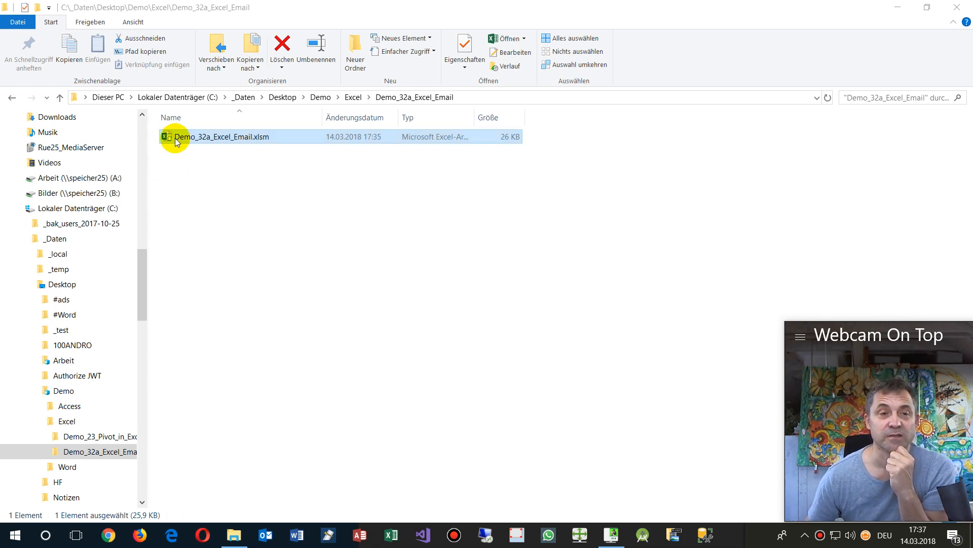
pyautogui.moveTo(264, 142)
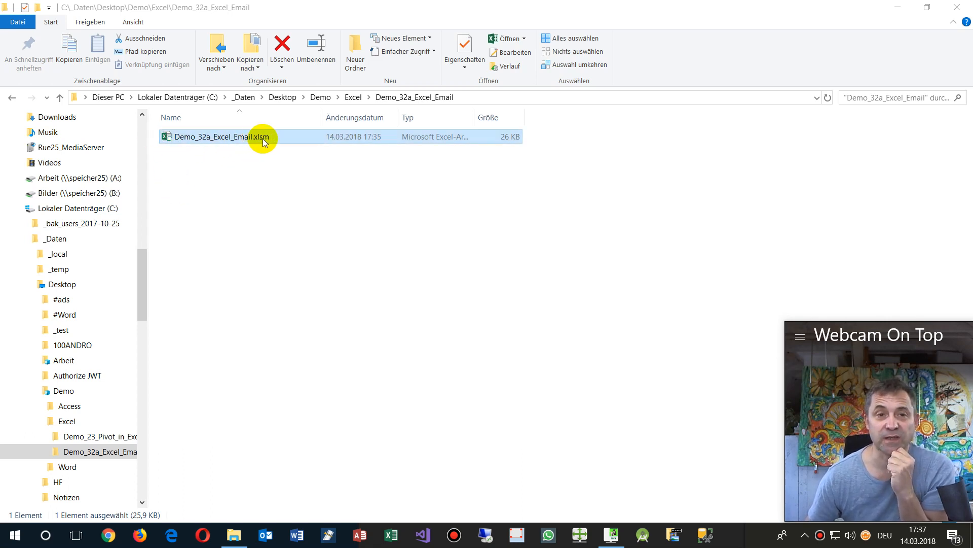
pyautogui.moveTo(206, 138)
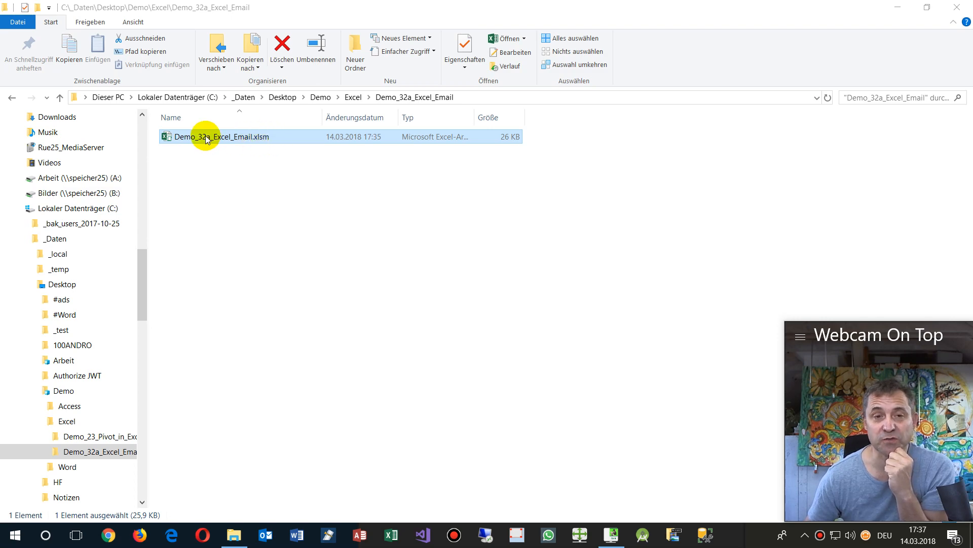
# - Open Demo_32a_Excel_Email.xlsm from the Demo_32a_Excel_Email folder in Excel
pyautogui.doubleClick(215, 137)
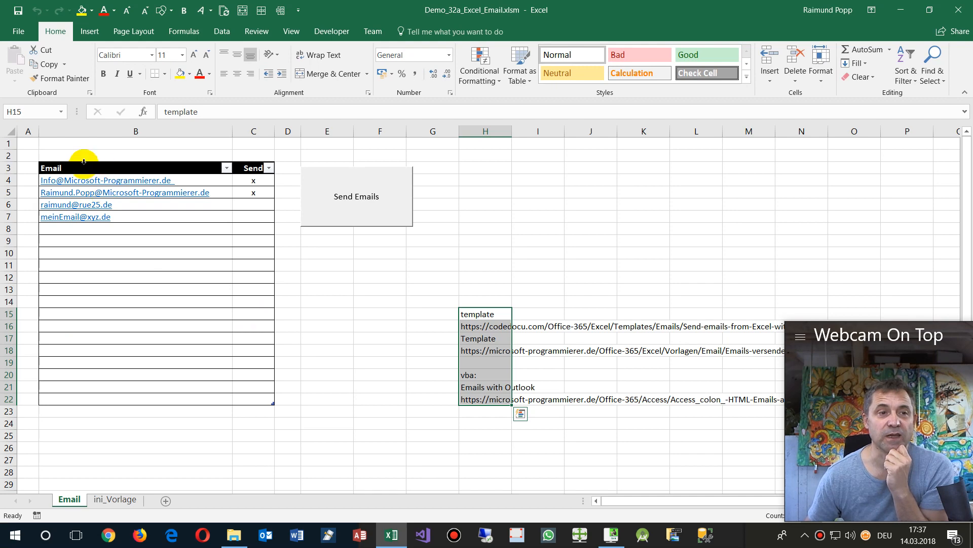
pyautogui.moveTo(108, 344)
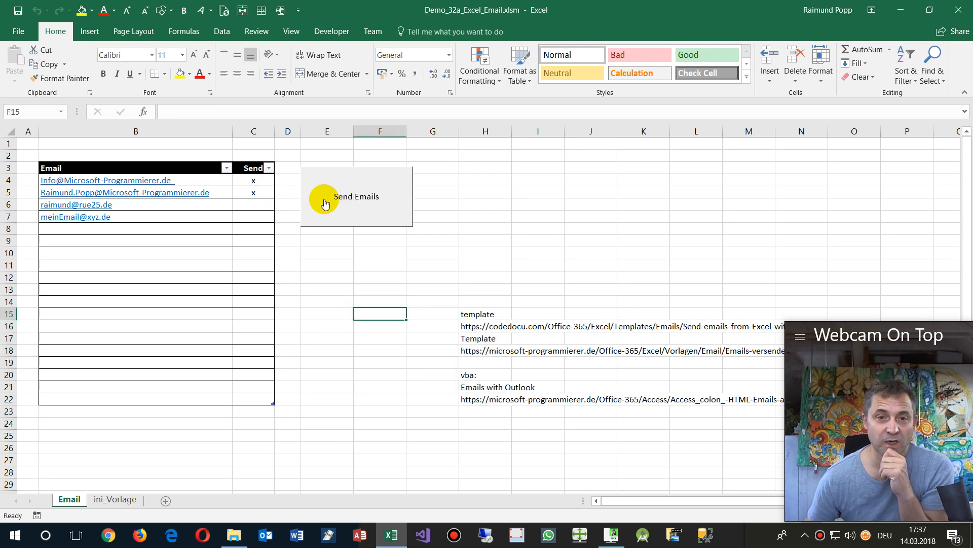
pyautogui.moveTo(250, 211)
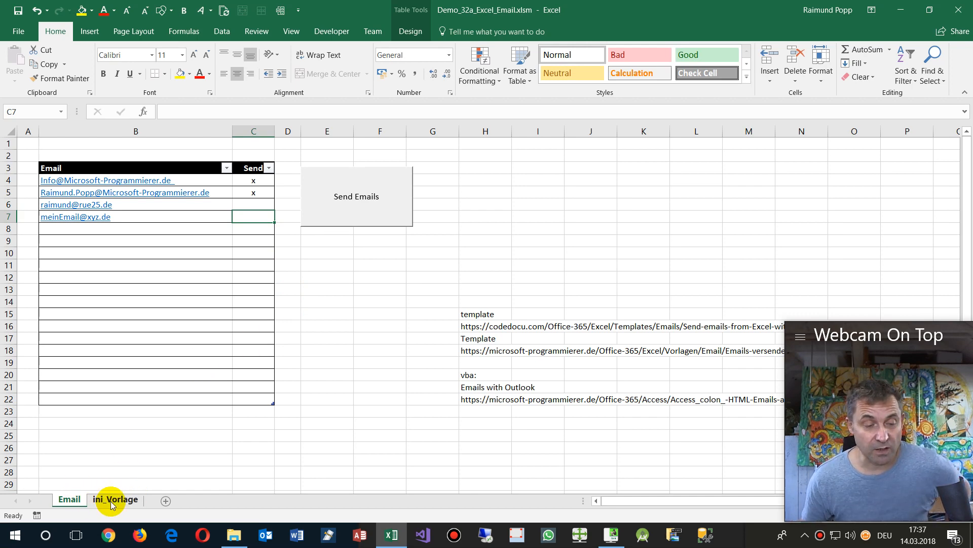
pyautogui.click(115, 499)
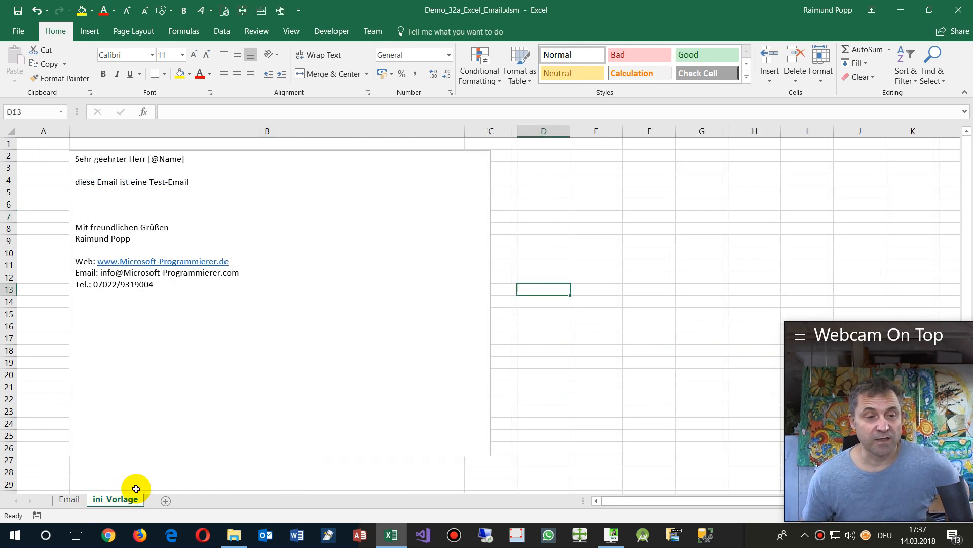
pyautogui.click(142, 152)
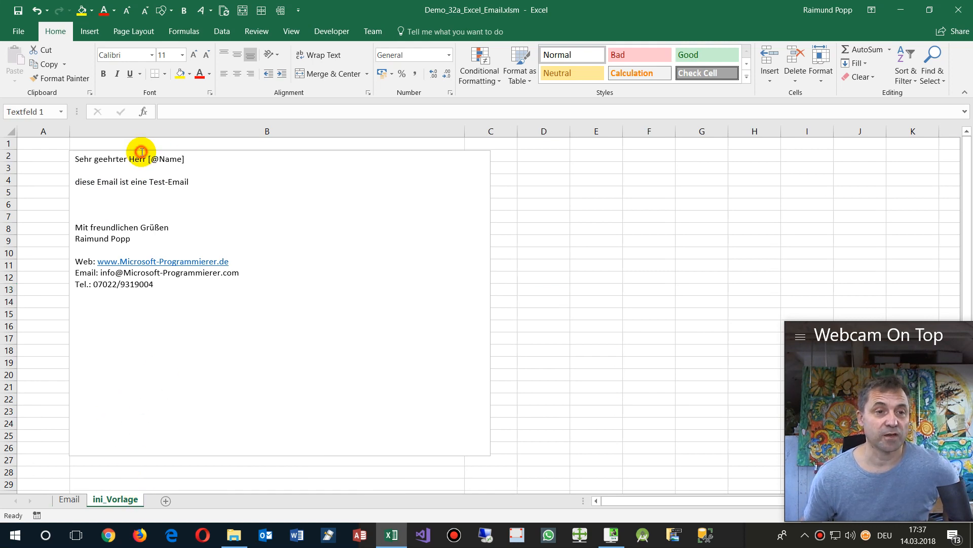
pyautogui.click(140, 152)
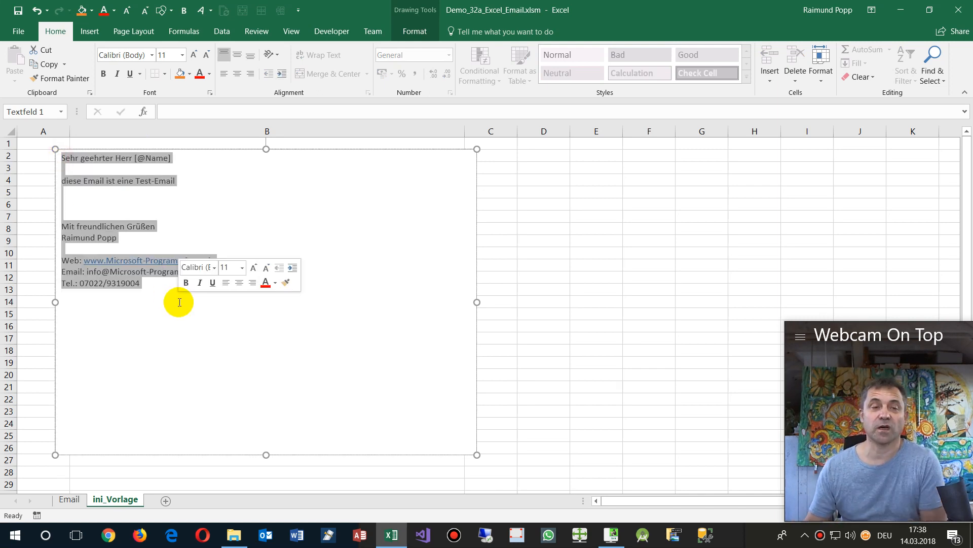
pyautogui.click(491, 252)
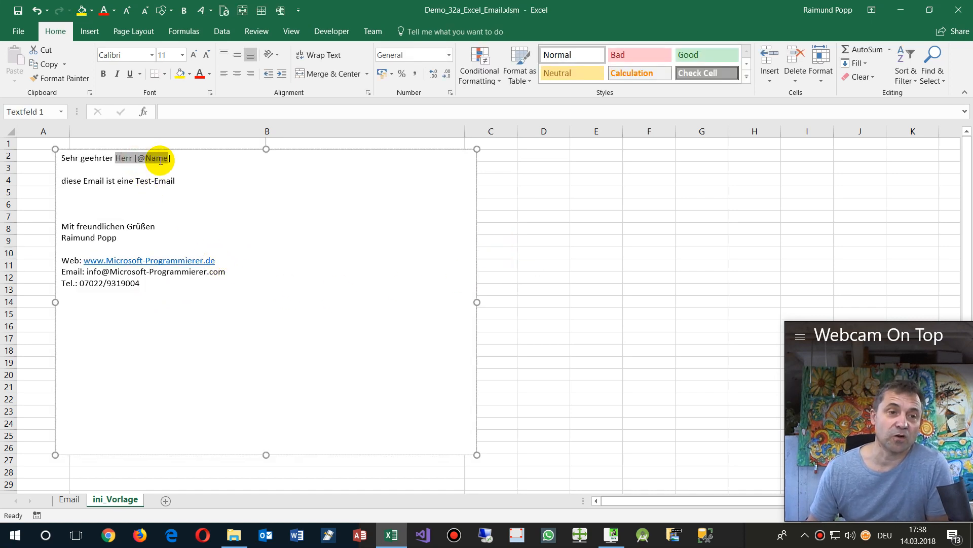
pyautogui.click(170, 159)
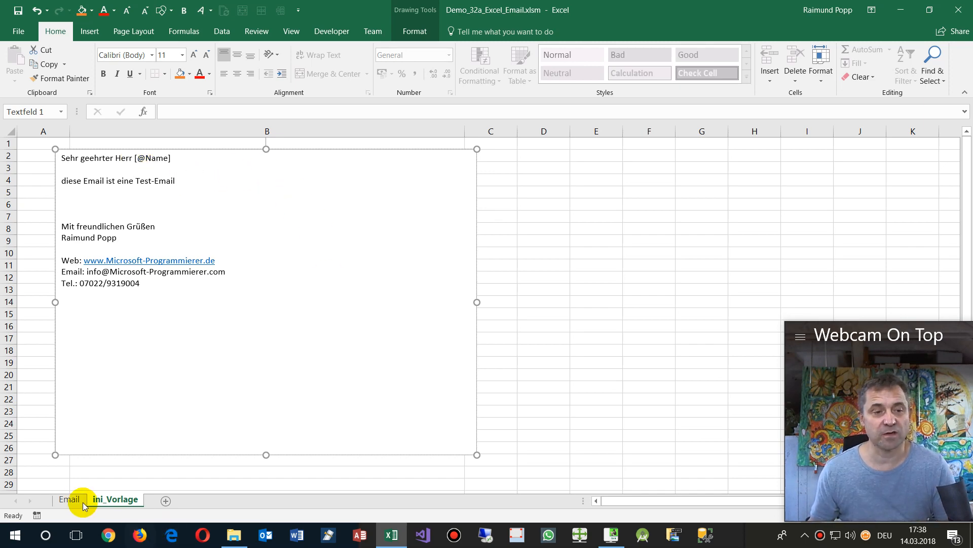
# - From the Email sheet, view Modul1's Send_Email macro and the line reading the ini_Vorlage template
pyautogui.click(70, 499)
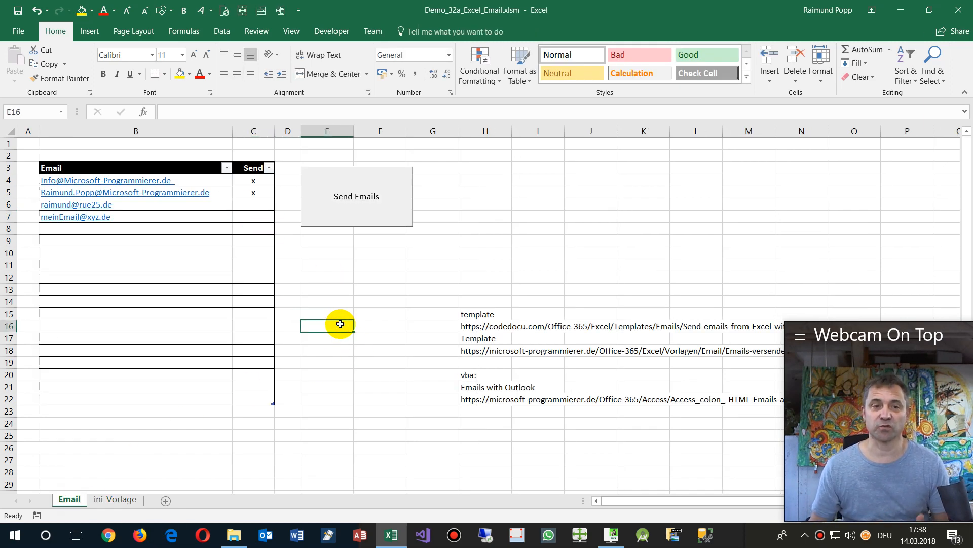
pyautogui.moveTo(360, 238)
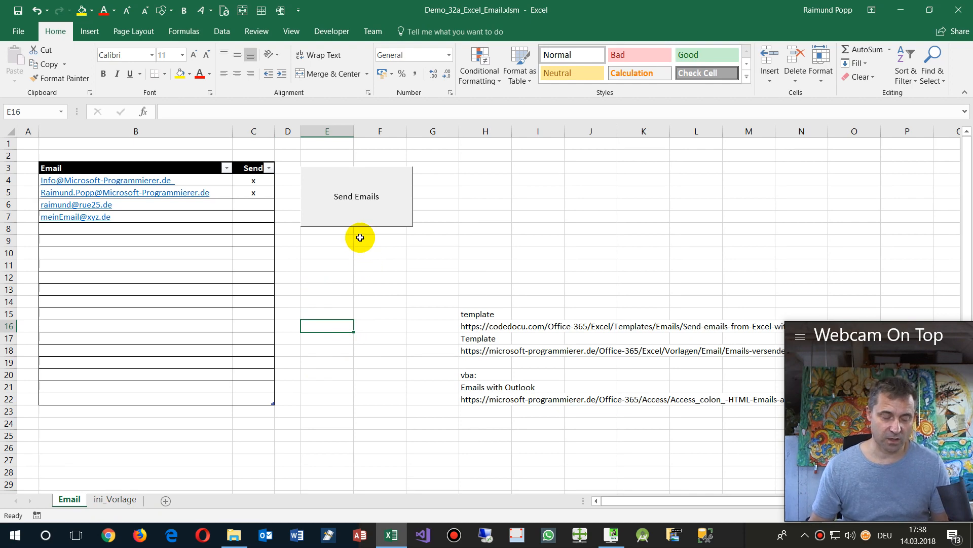
pyautogui.moveTo(346, 255)
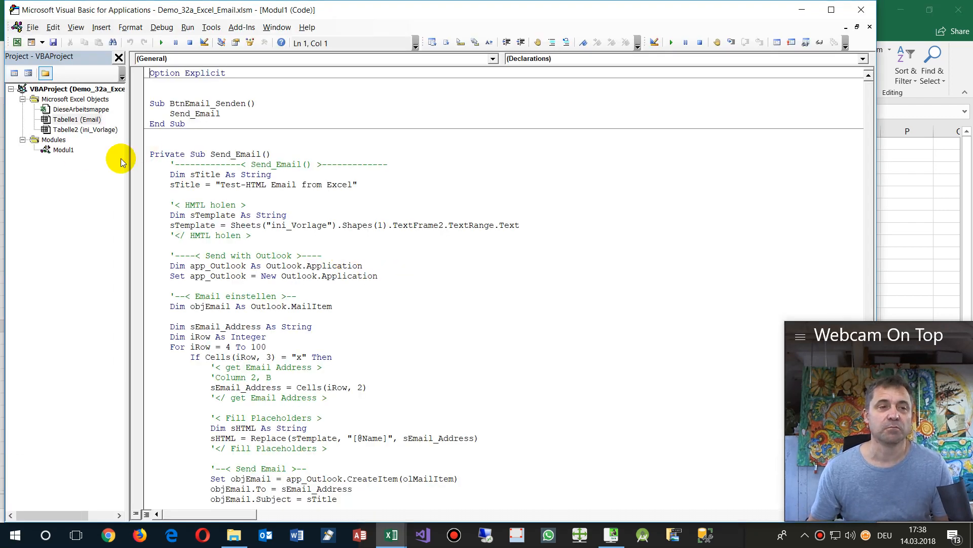
pyautogui.moveTo(153, 257)
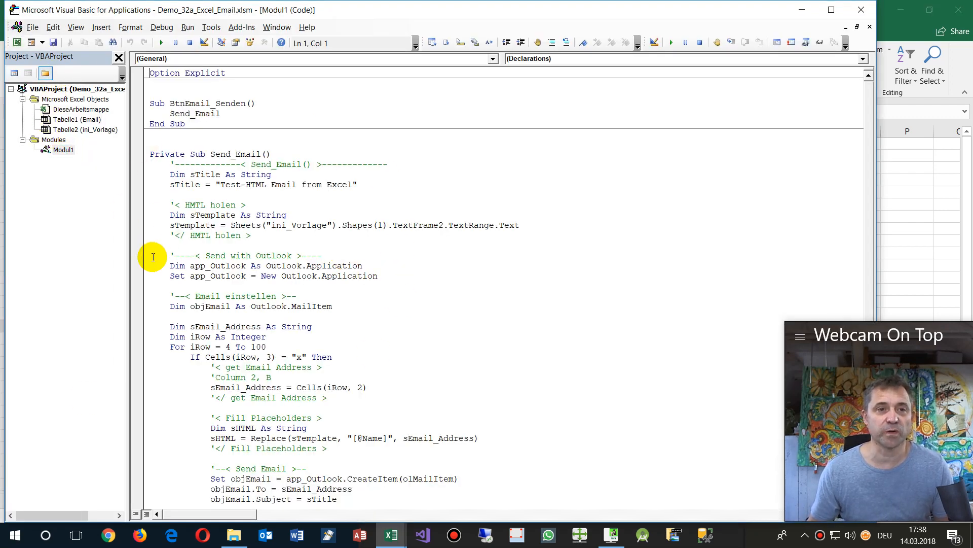
pyautogui.moveTo(116, 246)
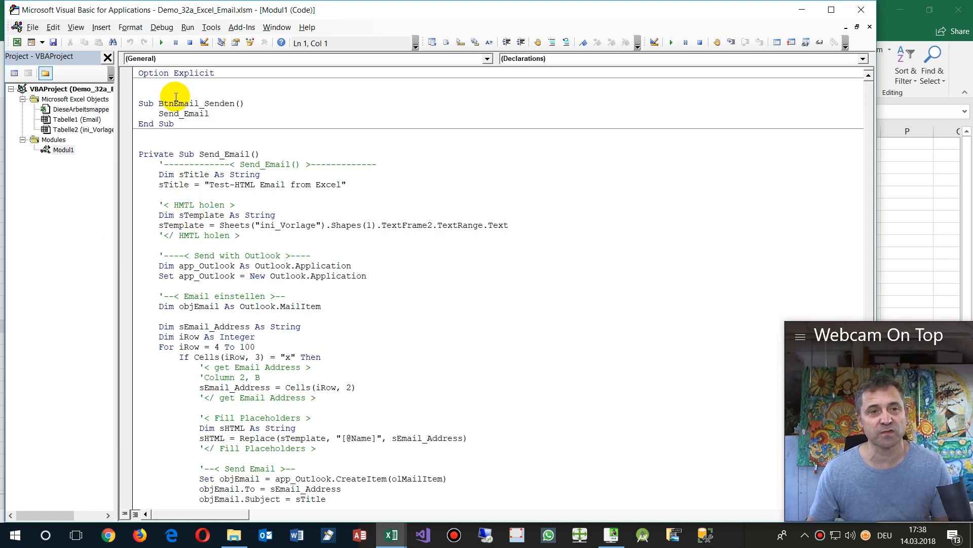
pyautogui.click(184, 114)
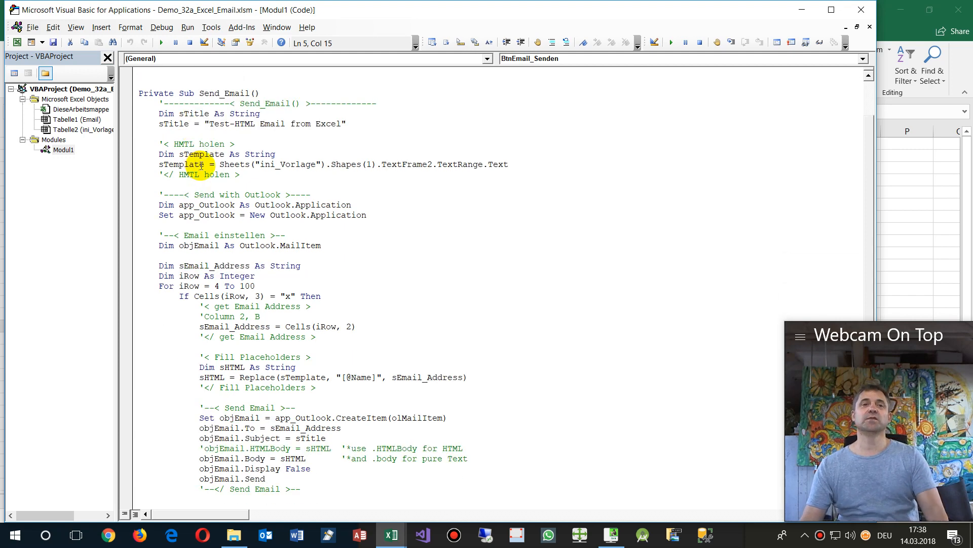
pyautogui.scroll(-3)
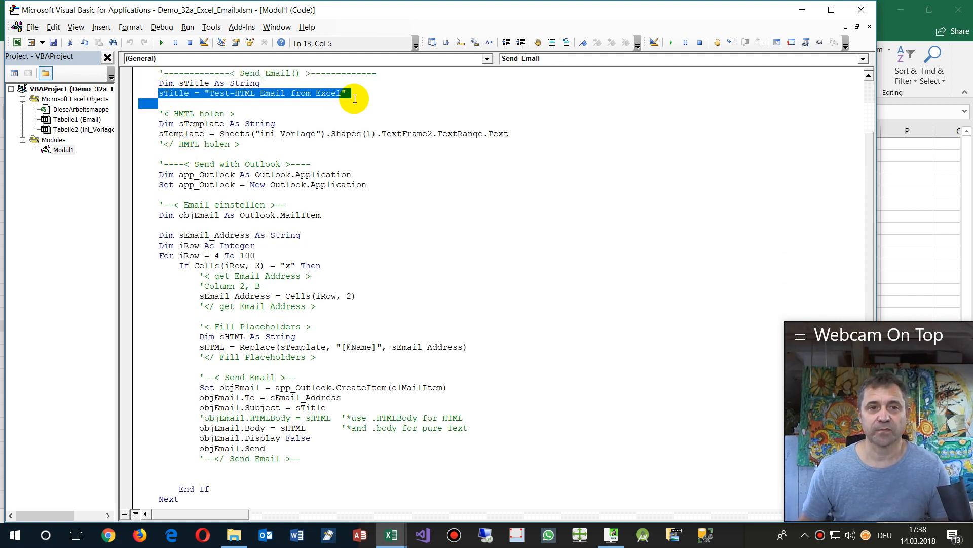
pyautogui.click(159, 134)
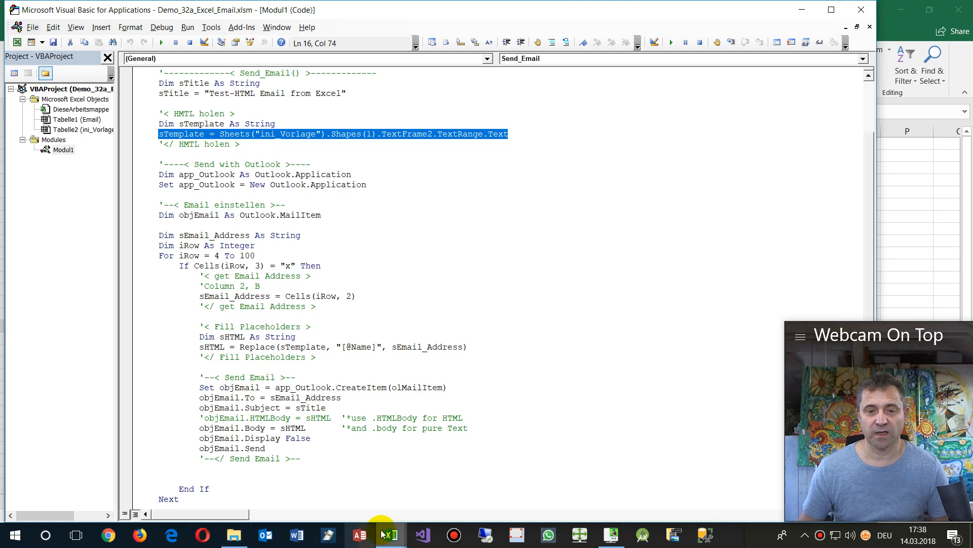
pyautogui.click(389, 534)
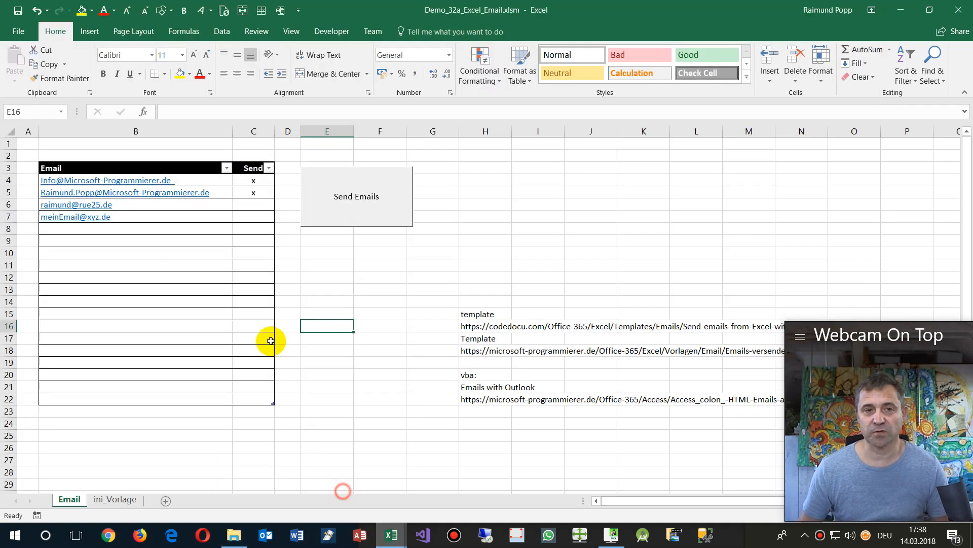
pyautogui.click(115, 498)
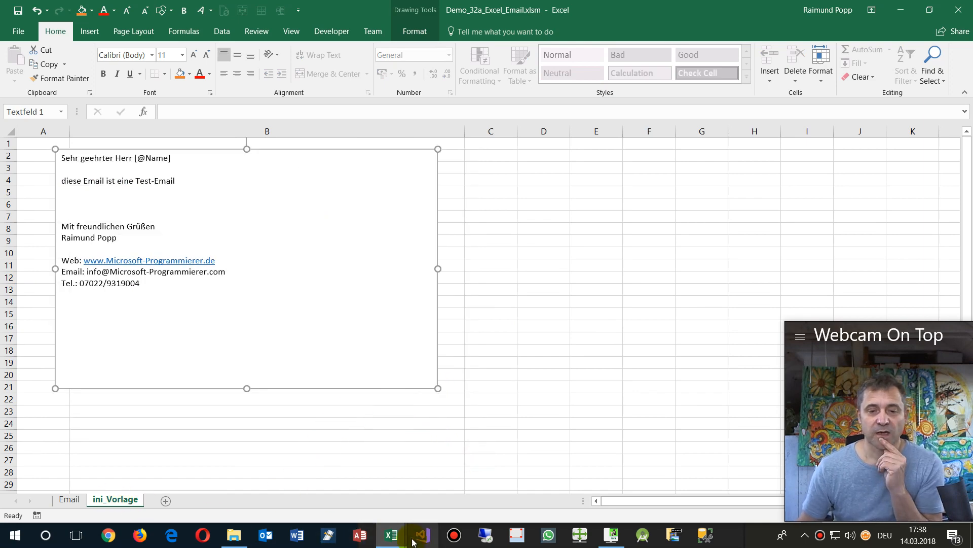
pyautogui.click(422, 534)
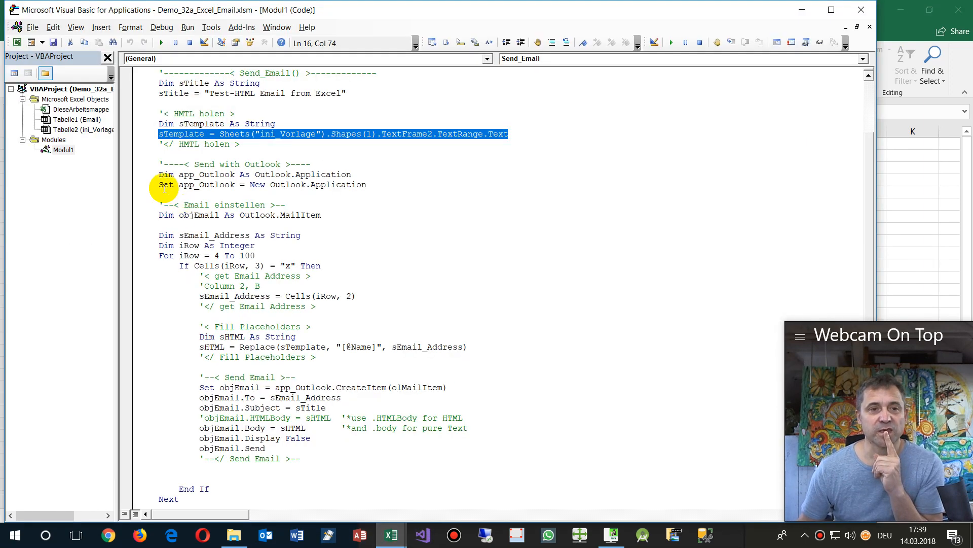
pyautogui.moveTo(159, 175); pyautogui.dragTo(366, 185)
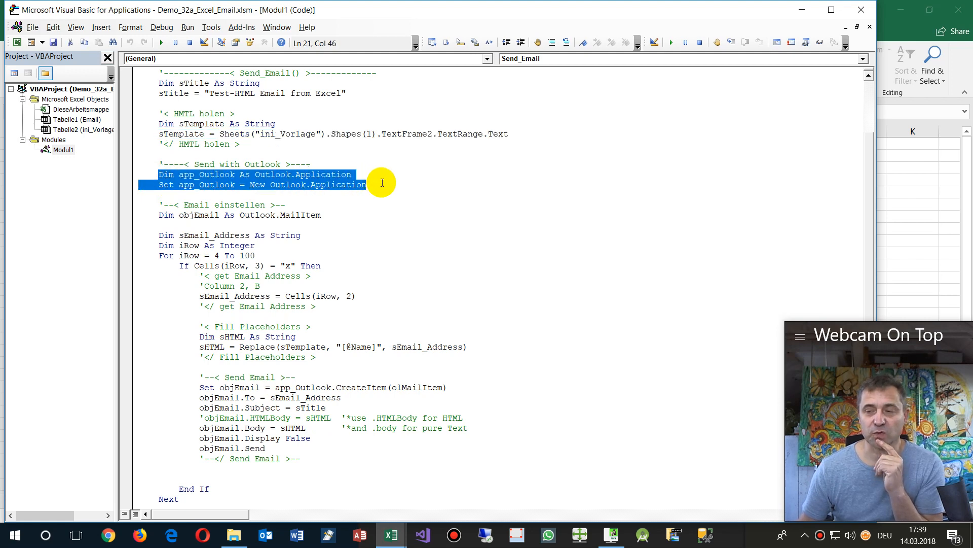
pyautogui.moveTo(157, 213)
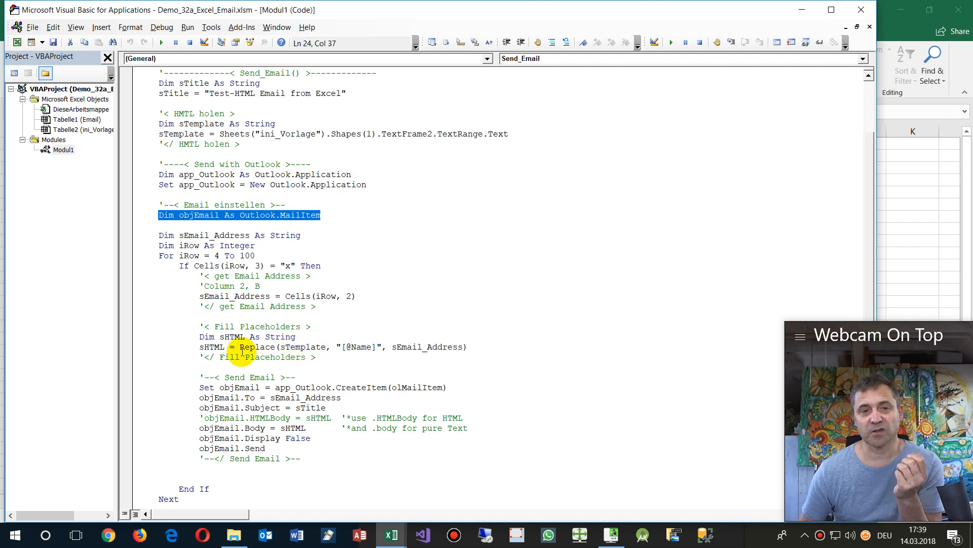
pyautogui.moveTo(270, 305)
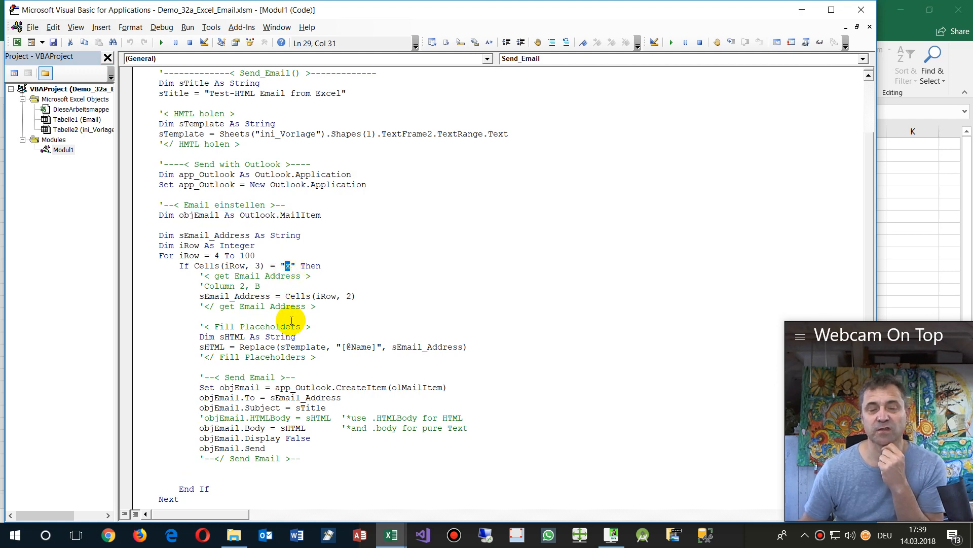
pyautogui.doubleClick(297, 295)
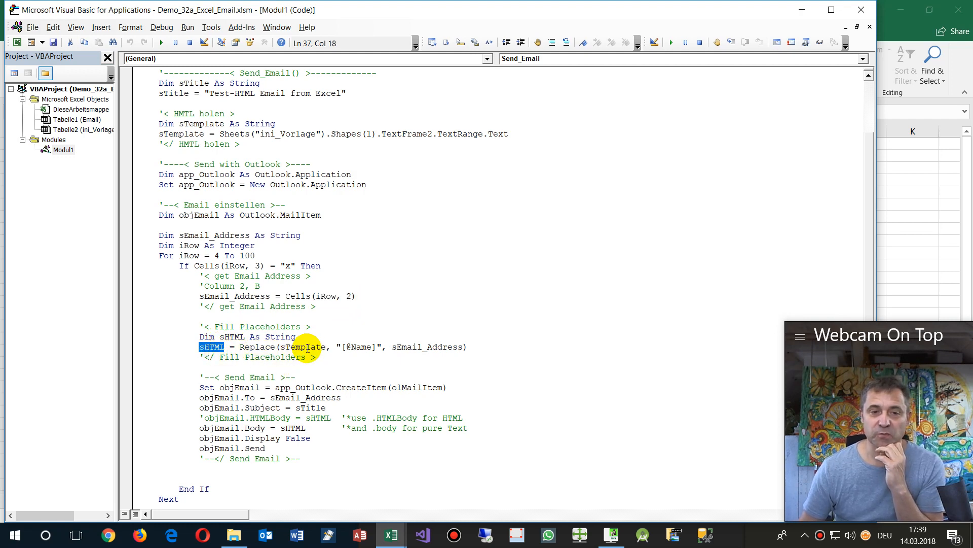
pyautogui.doubleClick(360, 347)
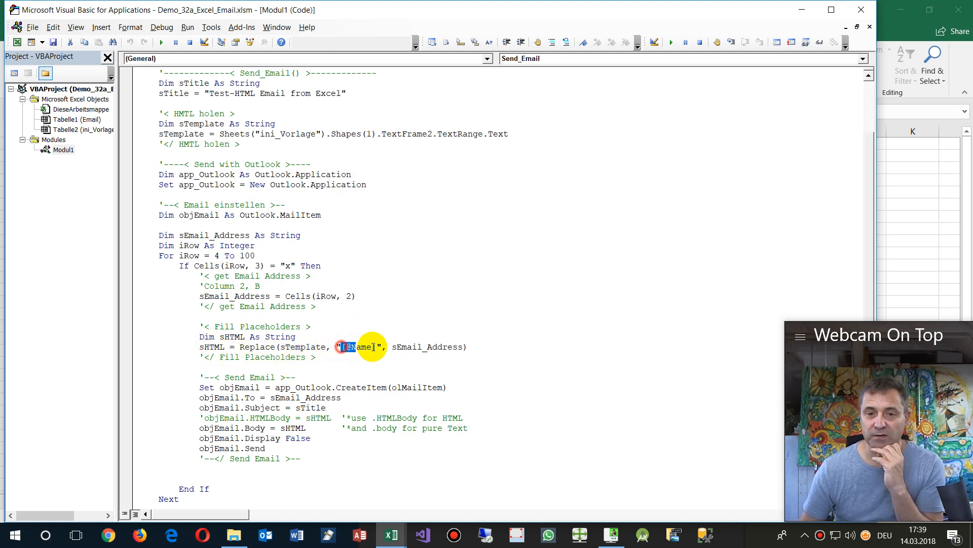
pyautogui.doubleClick(427, 347)
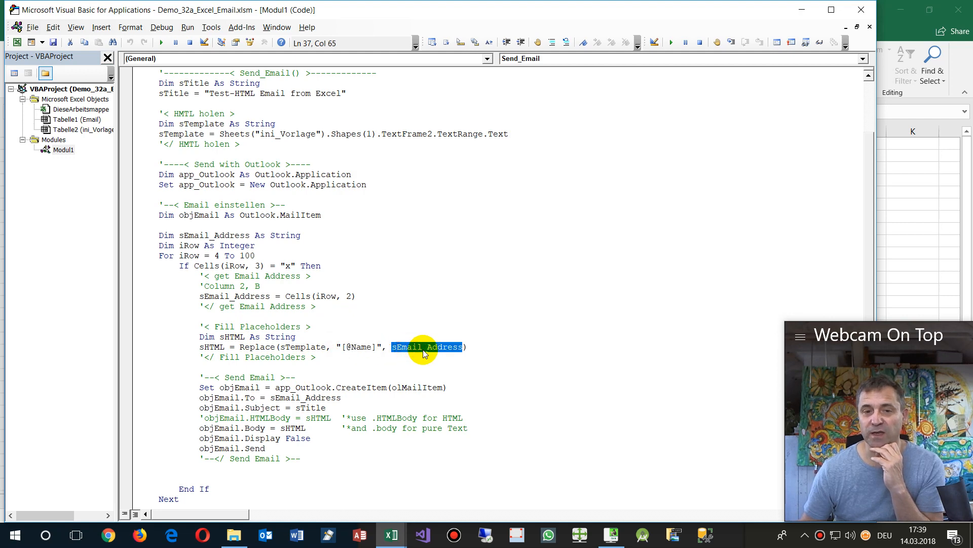
pyautogui.moveTo(342, 297)
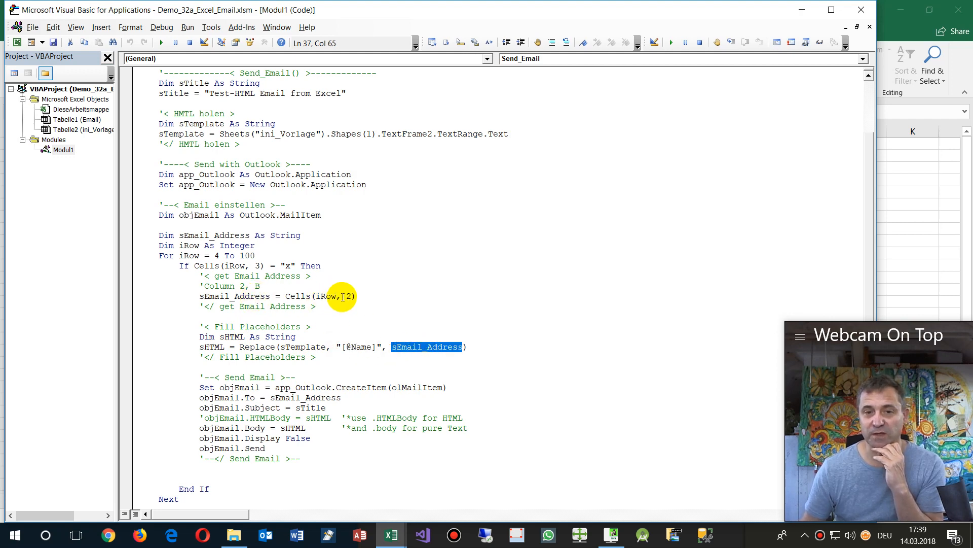
pyautogui.scroll(-3)
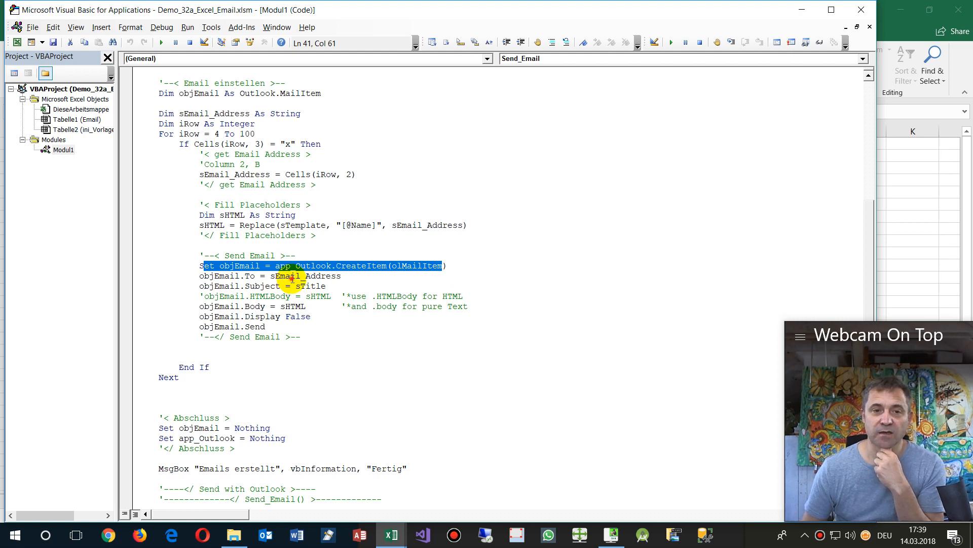
# - Comment out objEmail.Send so the Send_Email loop only displays the emails
pyautogui.click(304, 276)
pyautogui.write("'")
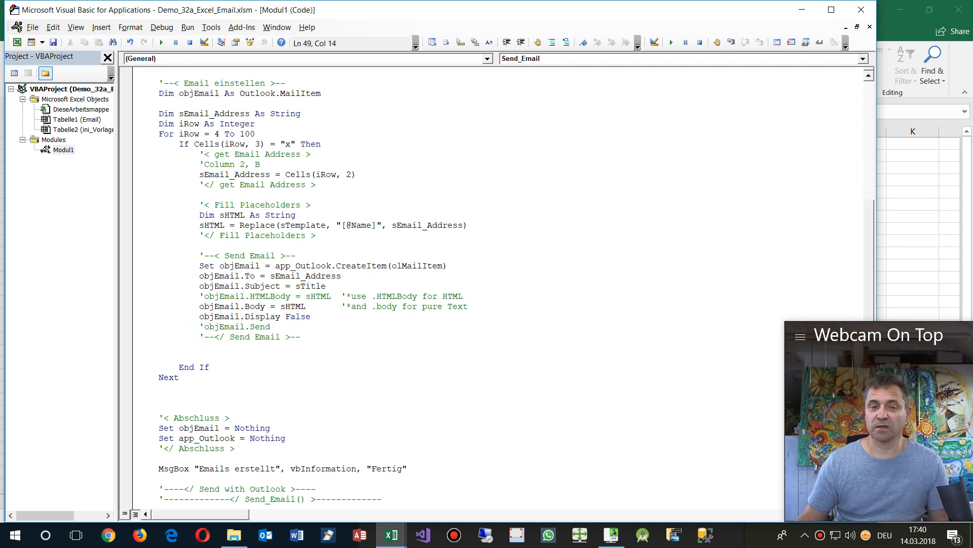
# - Walk through the Abschluss cleanup block releasing the email and Outlook objects
pyautogui.scroll(-3)
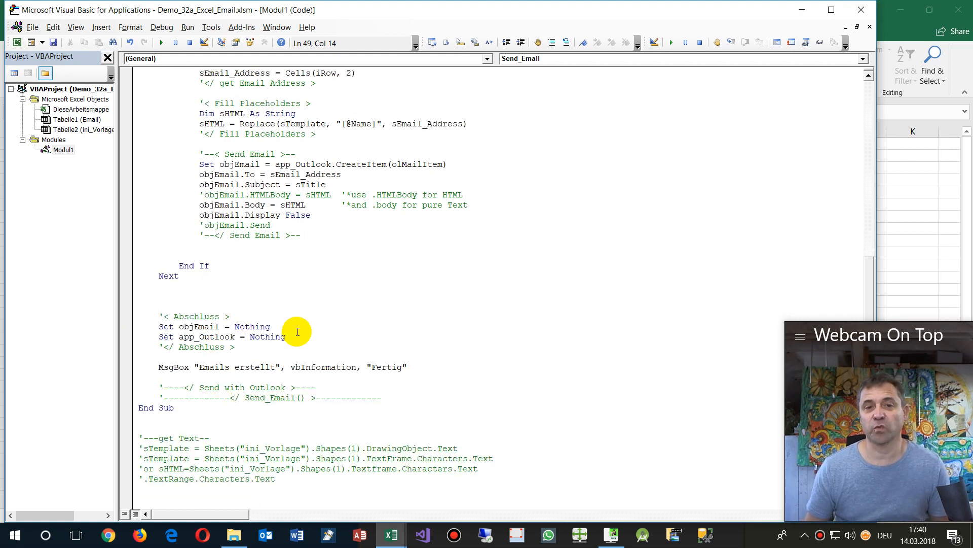
pyautogui.moveTo(178, 308)
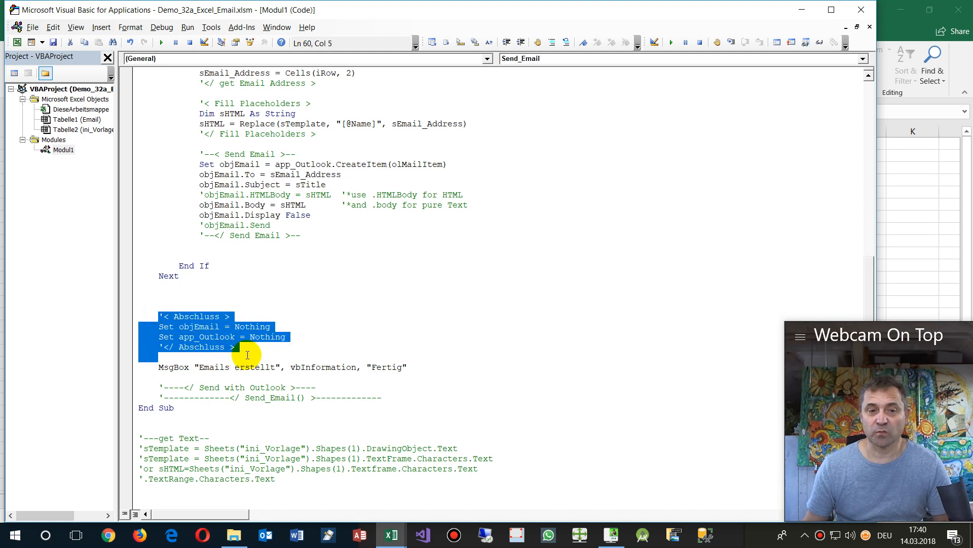
pyautogui.moveTo(210, 328)
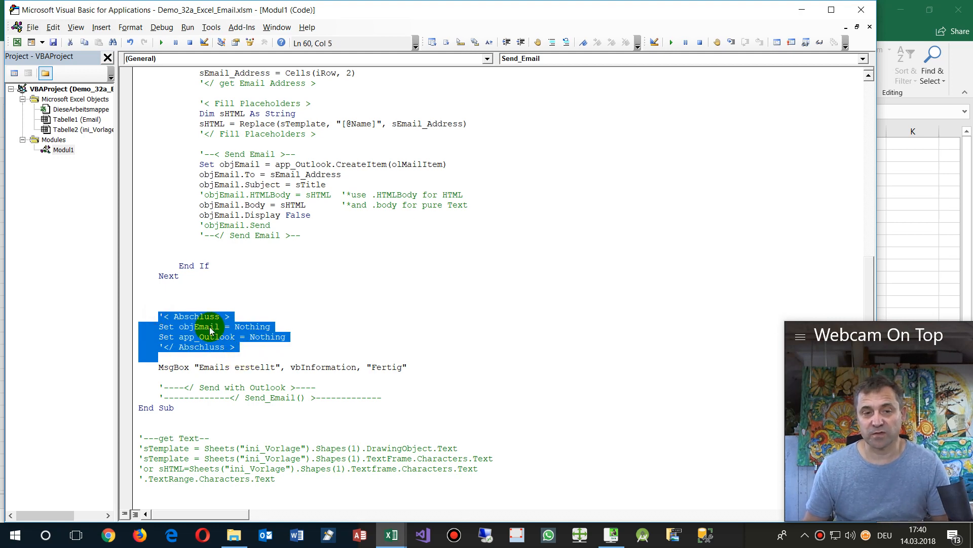
pyautogui.click(262, 337)
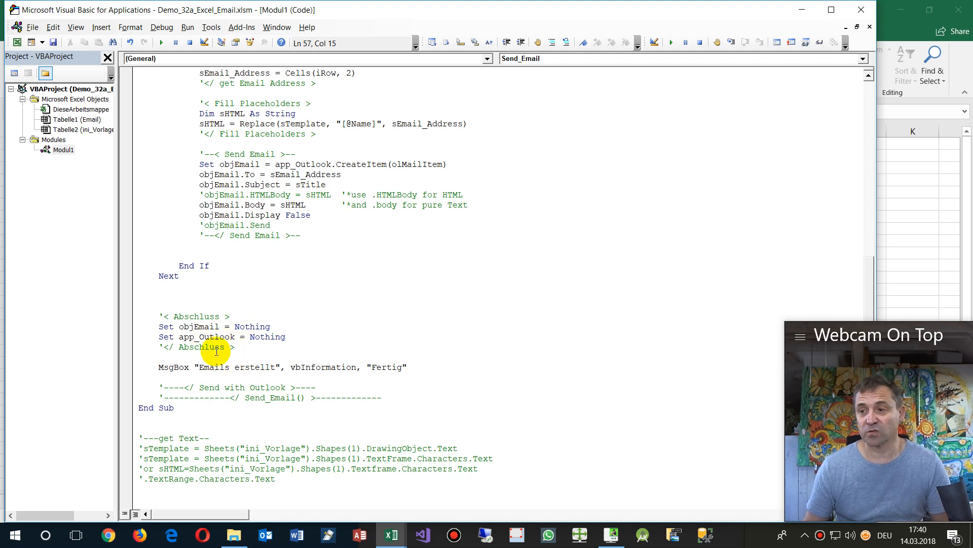
pyautogui.moveTo(230, 271)
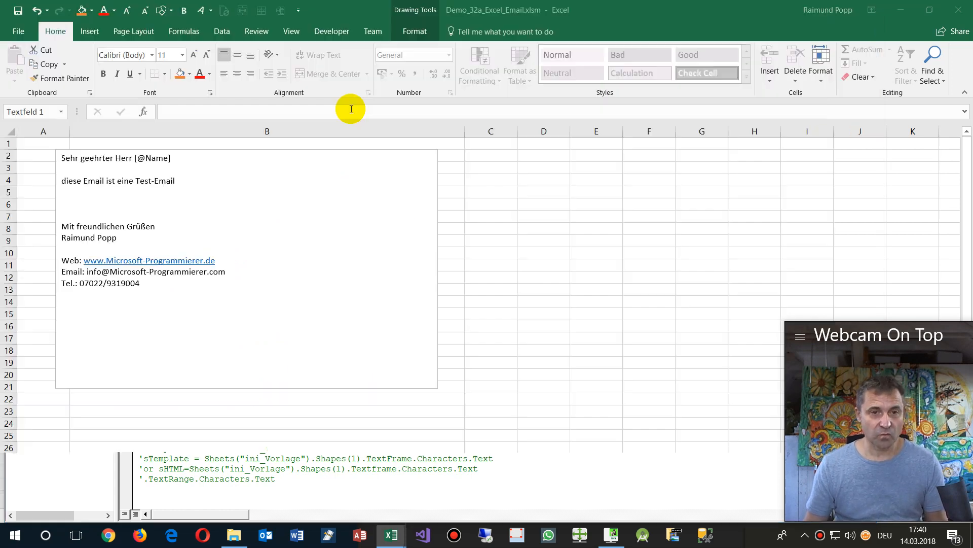
# - Run the Send Emails macro on the Email sheet for the two x-marked addresses
pyautogui.click(69, 499)
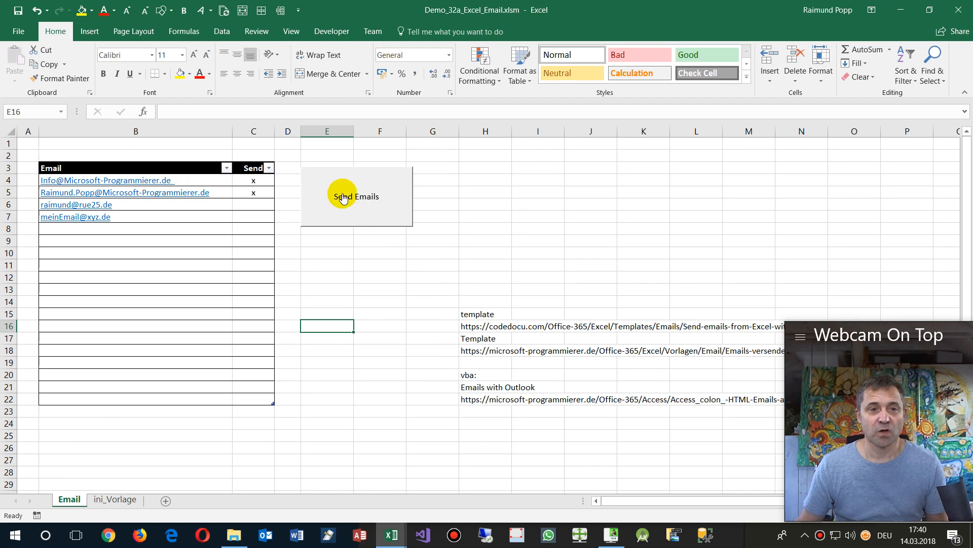
pyautogui.moveTo(351, 207)
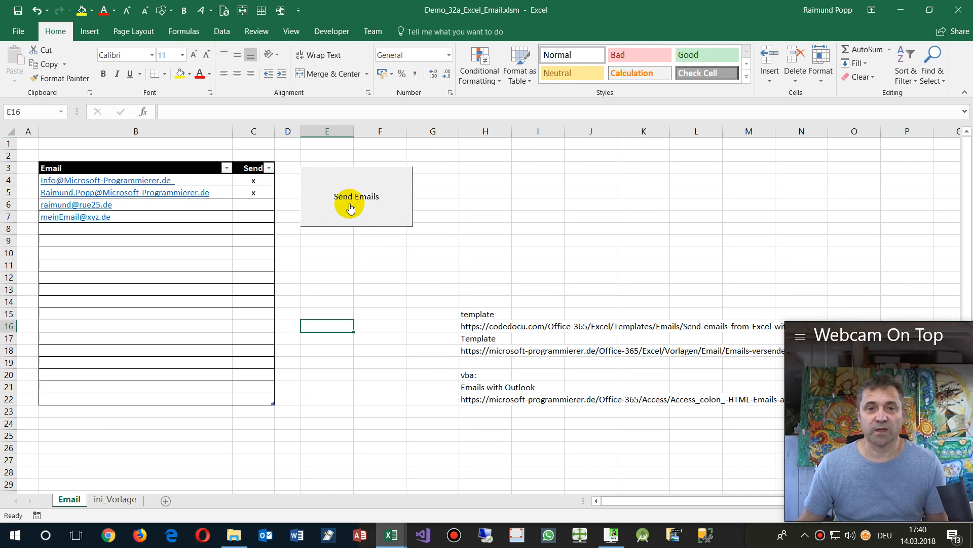
pyautogui.click(356, 196)
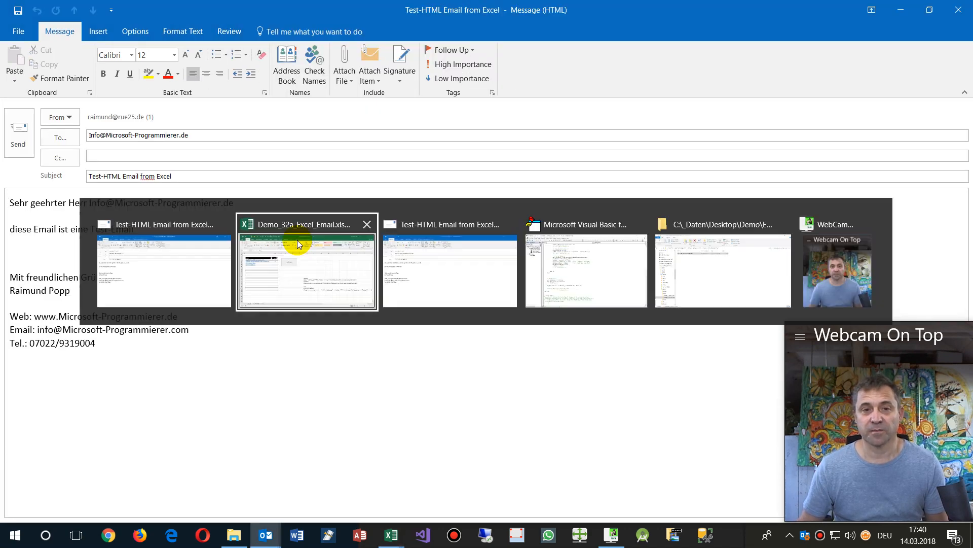
# - Dismiss the Fertig message and close both Outlook draft emails without saving
pyautogui.click(306, 267)
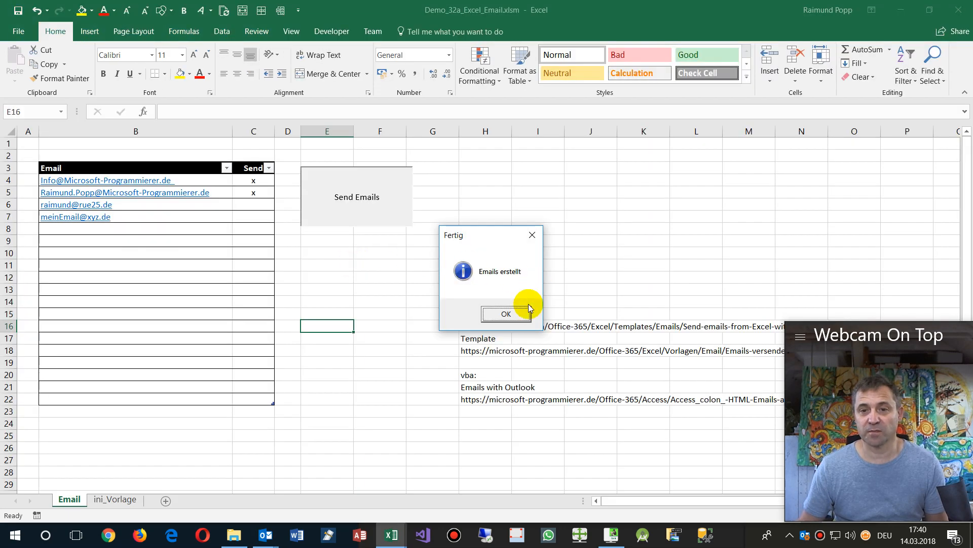
pyautogui.click(505, 314)
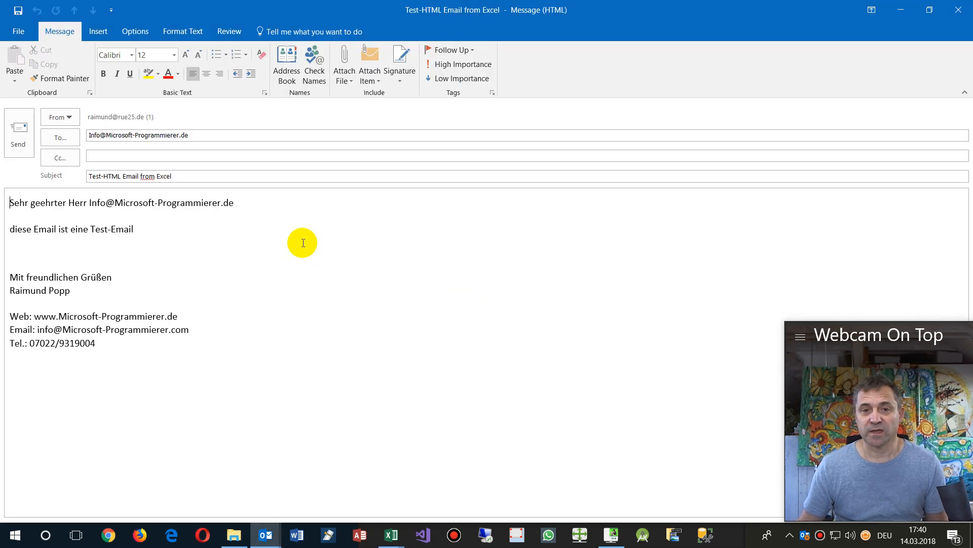
pyautogui.click(959, 9)
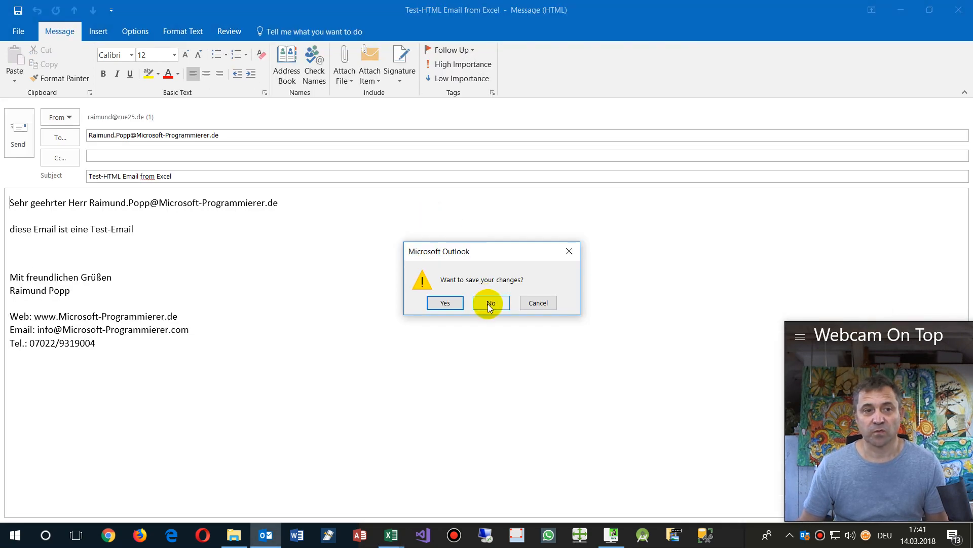
pyautogui.click(491, 302)
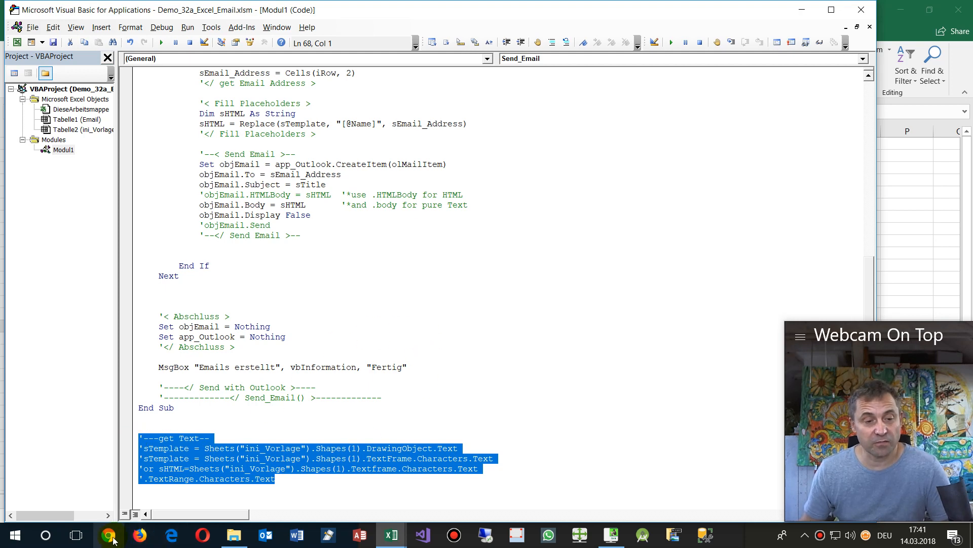
# - Launch the Chrome web browser from the taskbar
pyautogui.click(108, 534)
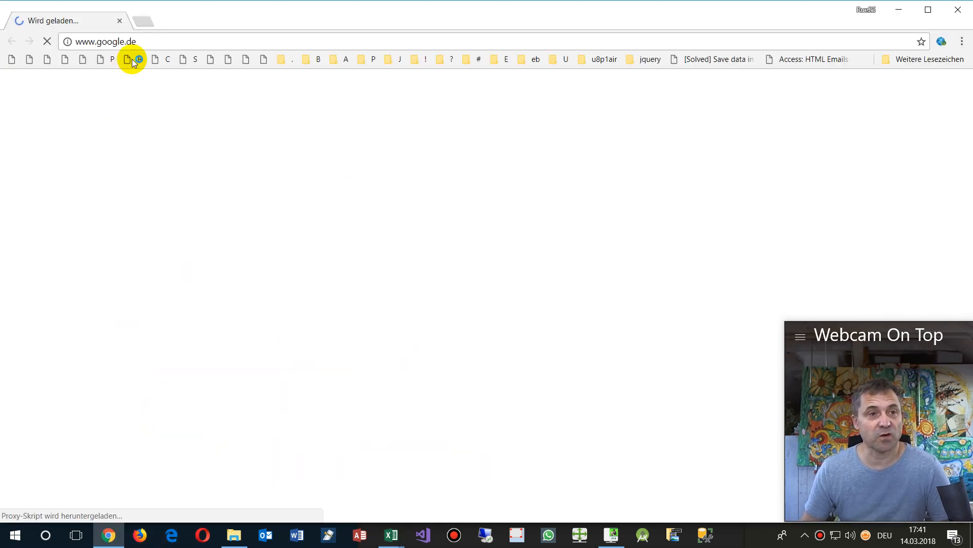
# - Open the CodeDocu.com 'Send emails from Excel with Outlook' article and read its VBA code explanation
pyautogui.click(132, 58)
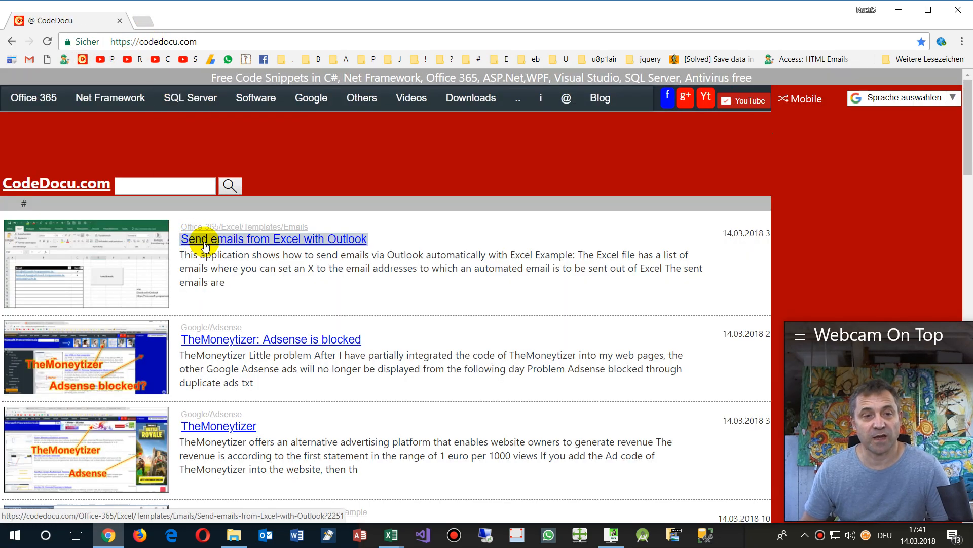
pyautogui.click(272, 238)
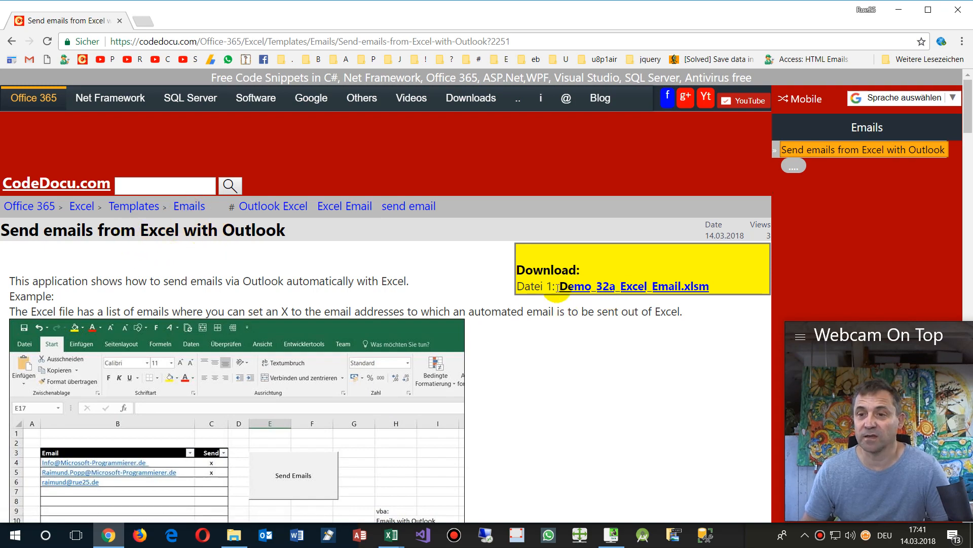
pyautogui.scroll(-3)
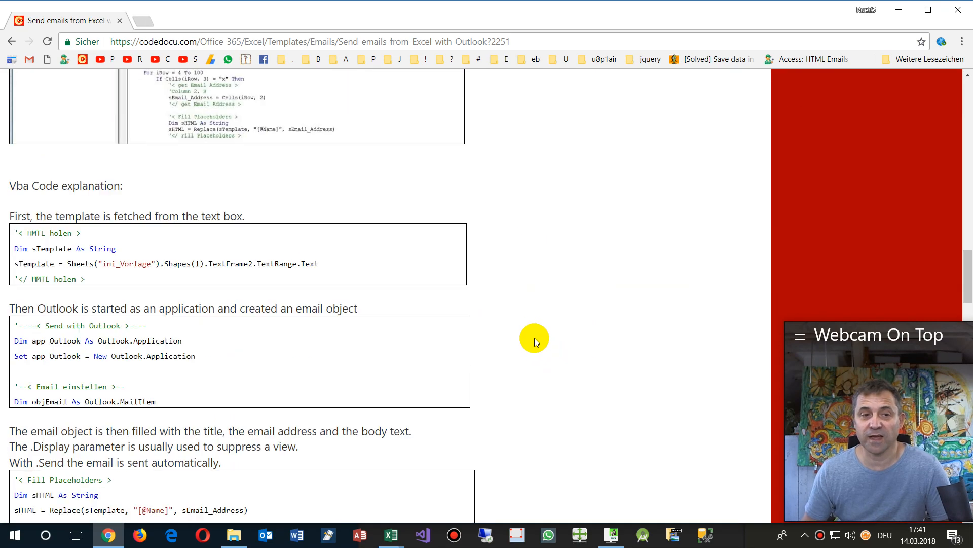
pyautogui.scroll(-3)
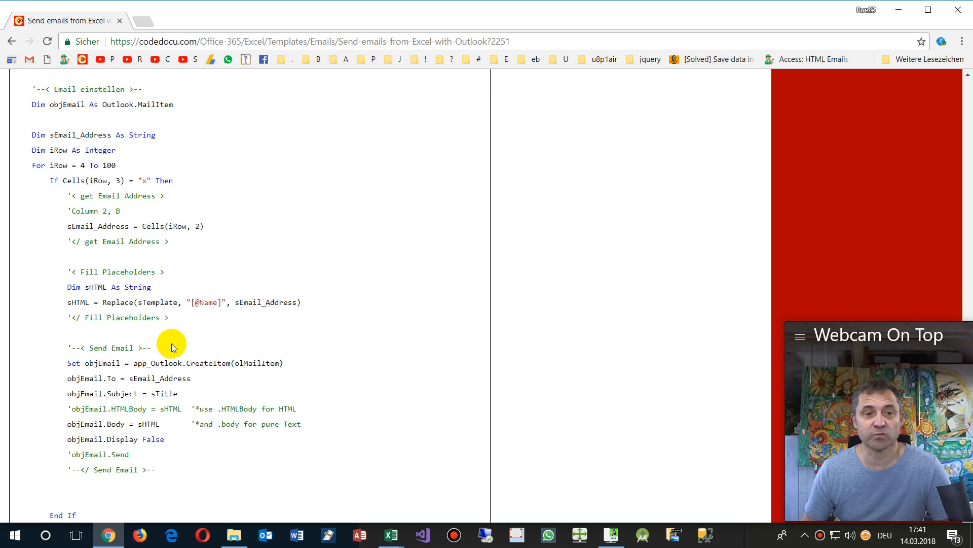
pyautogui.scroll(-3)
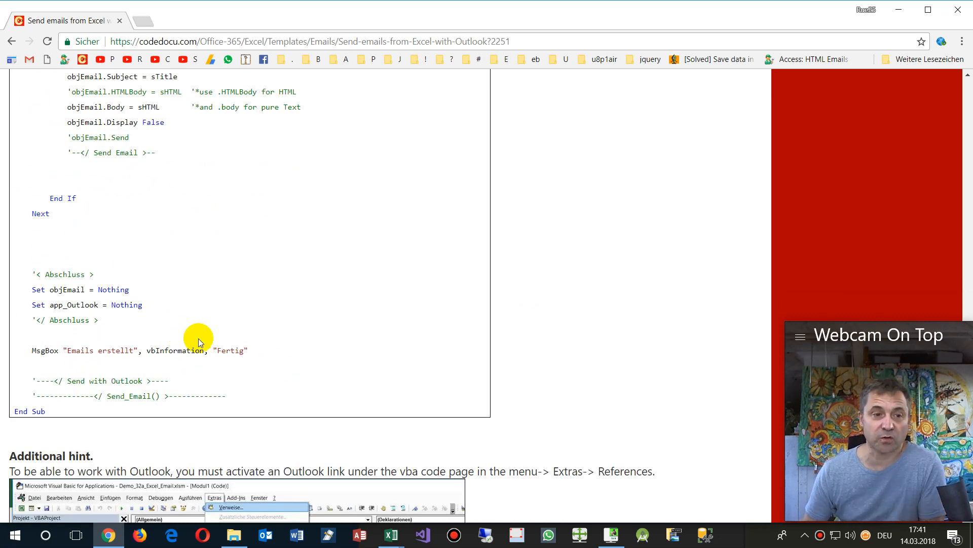